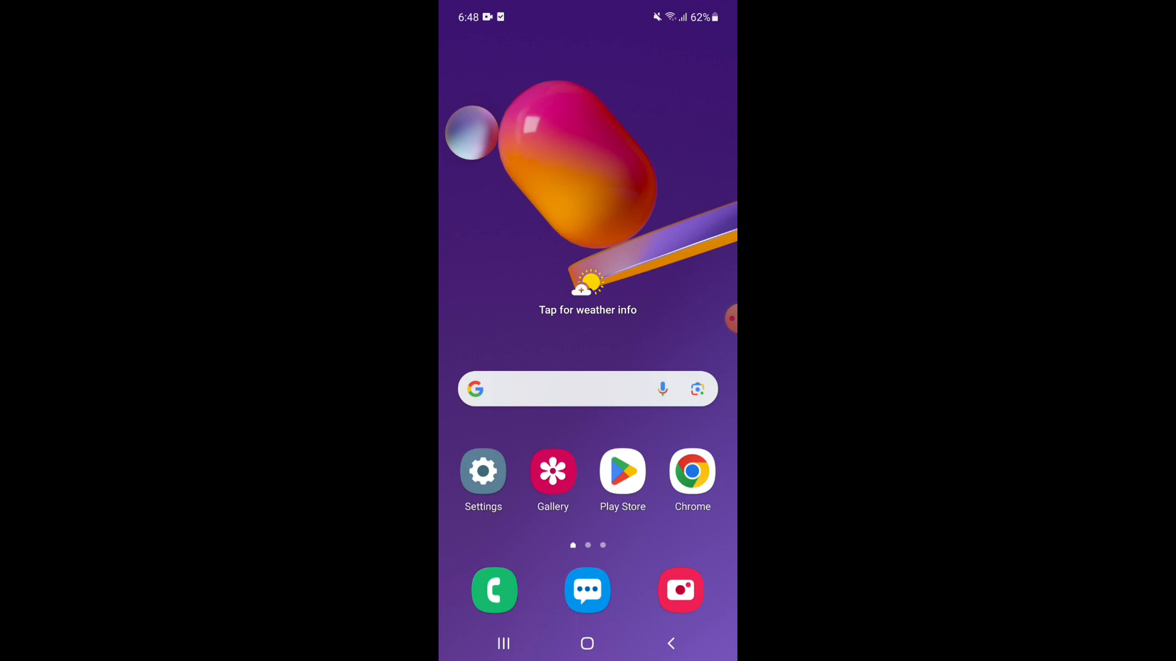
Open My Files and show the Audio category holding summer-walk, my-universe and good-night MP3s
click(586, 589)
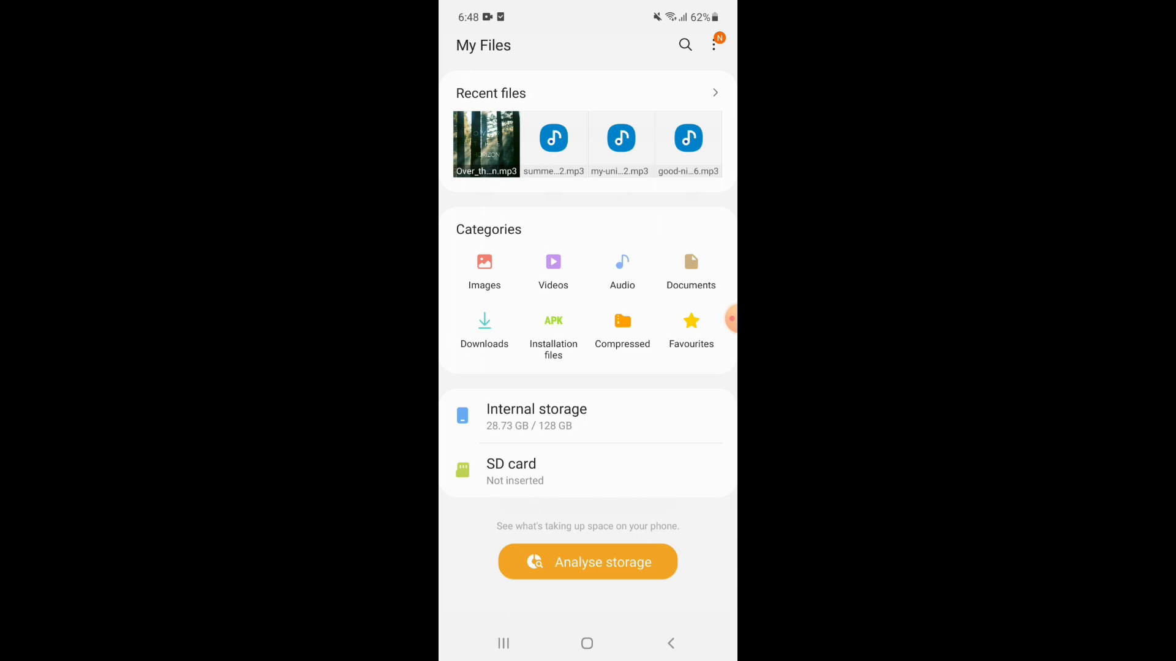
click(622, 269)
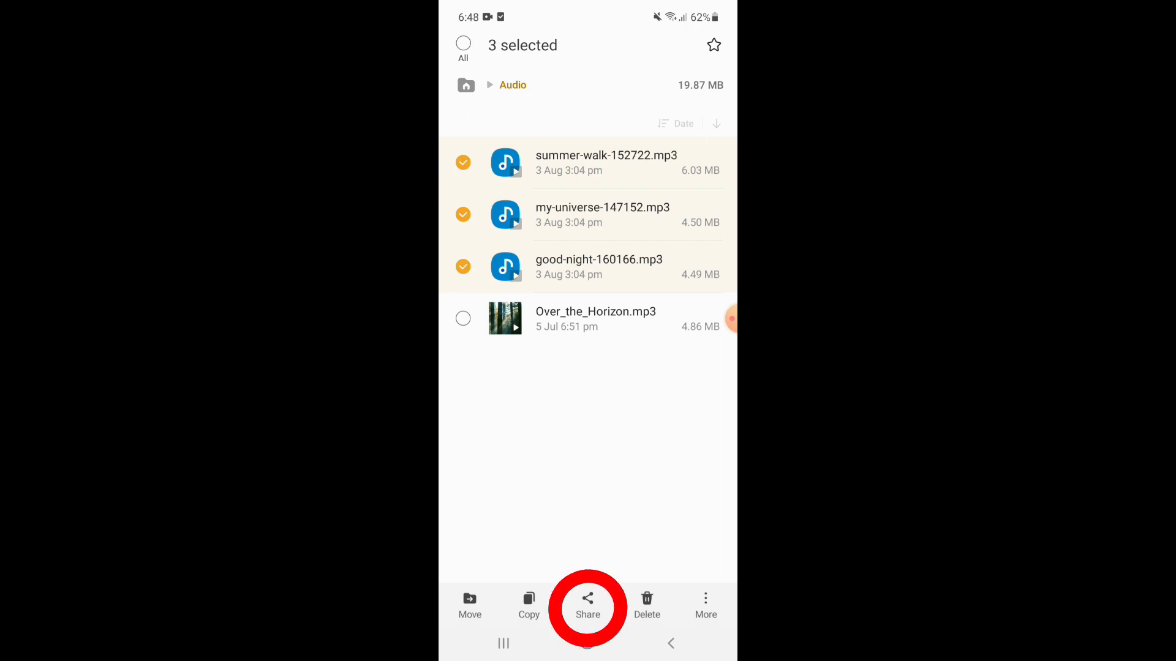
Share the three selected MP3s to Google Drive and save them into My Drive
click(588, 604)
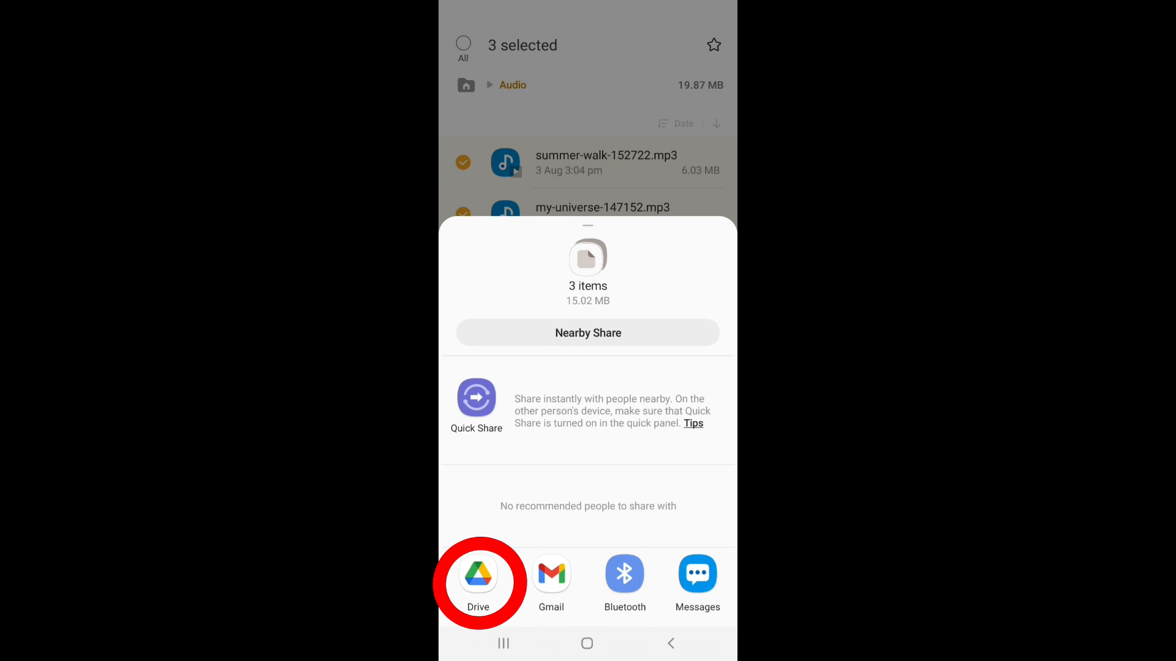
click(478, 577)
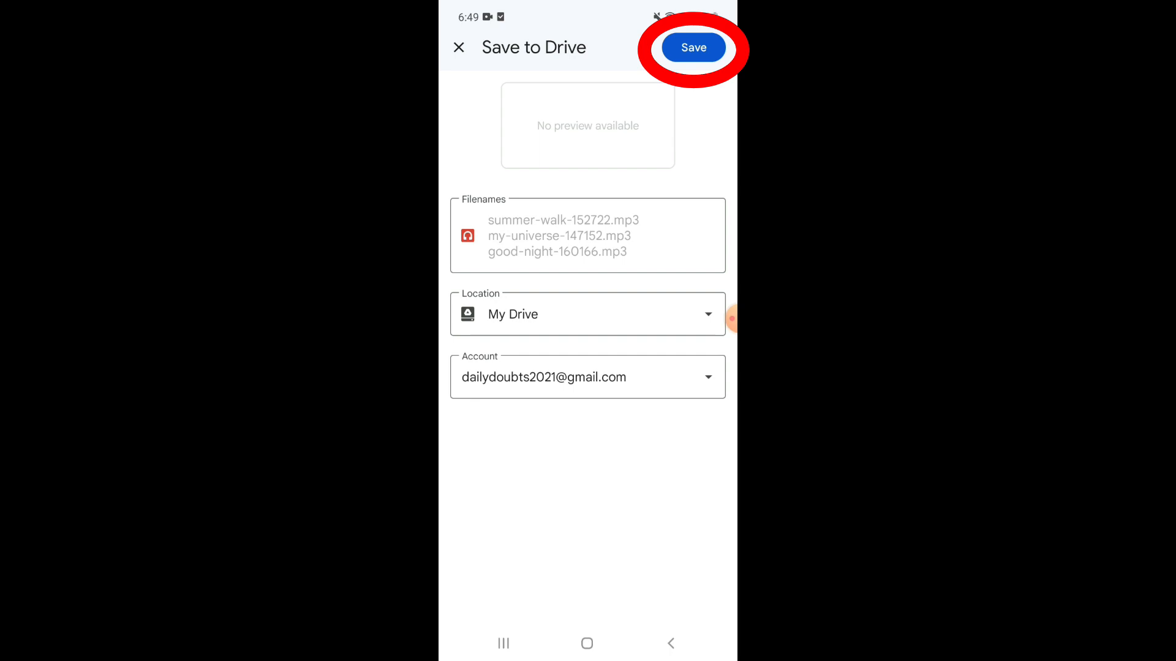
click(692, 47)
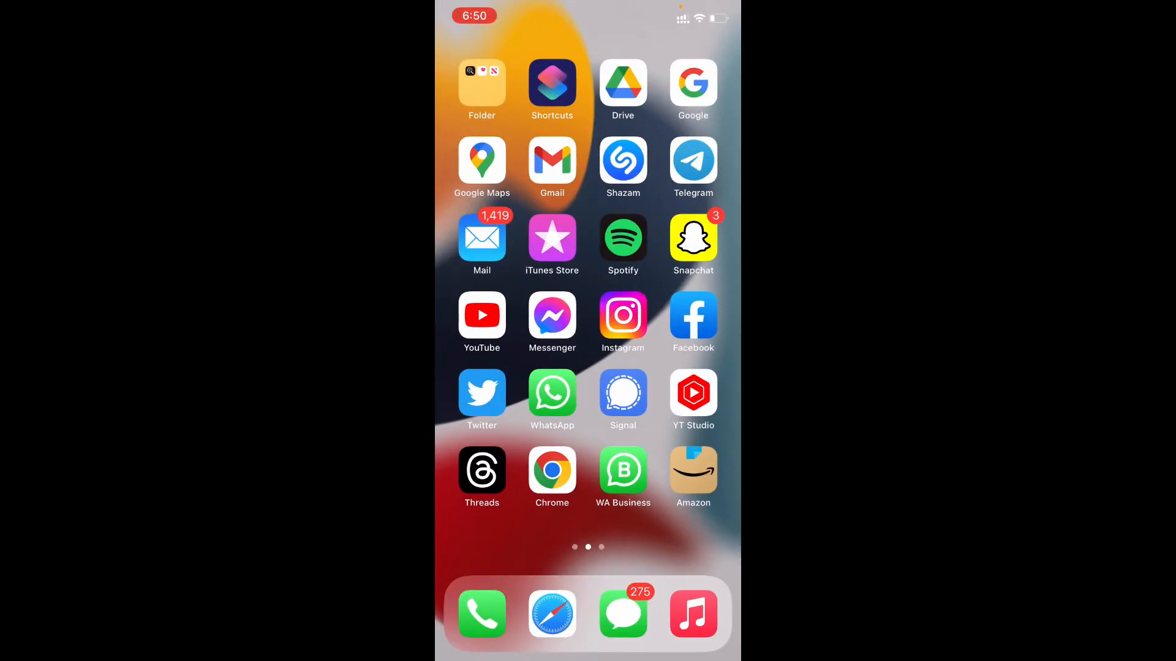
Open Drive on the iPhone and scroll Home to find good-night, my-universe and summer-walk
click(622, 83)
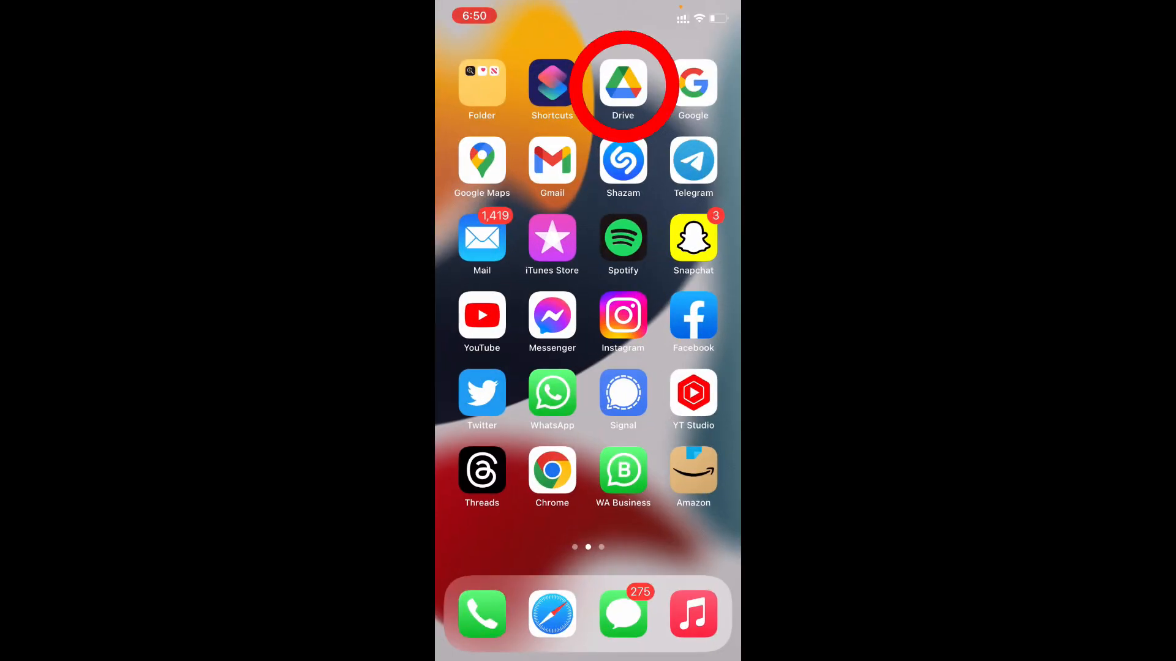
click(622, 83)
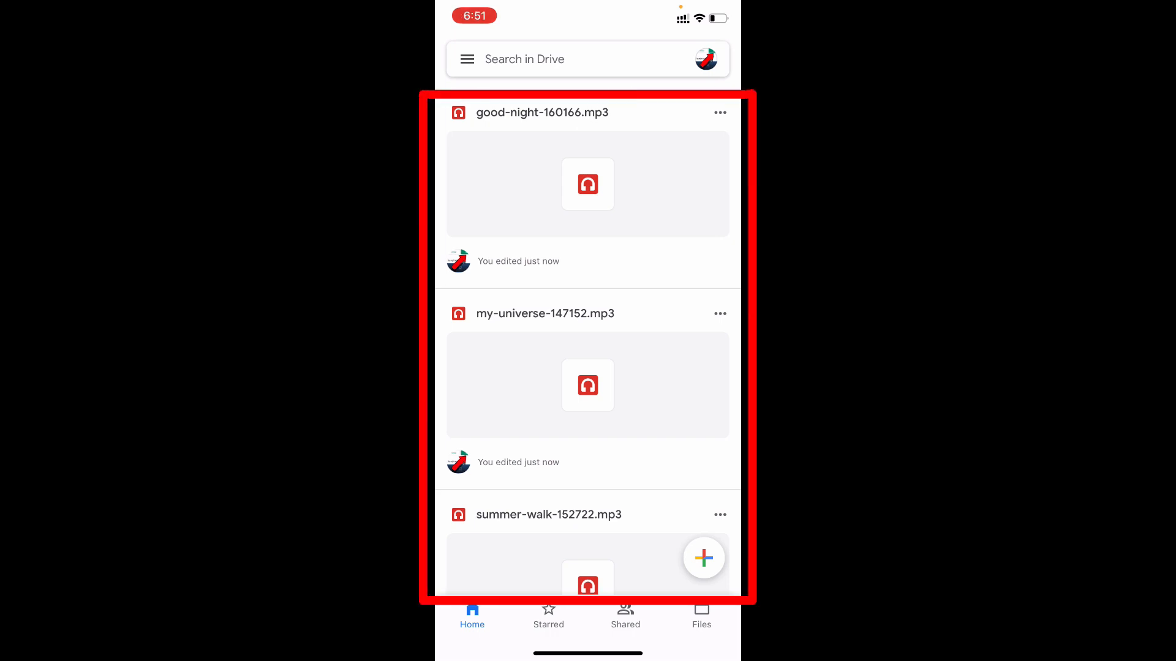
scroll(down, 3)
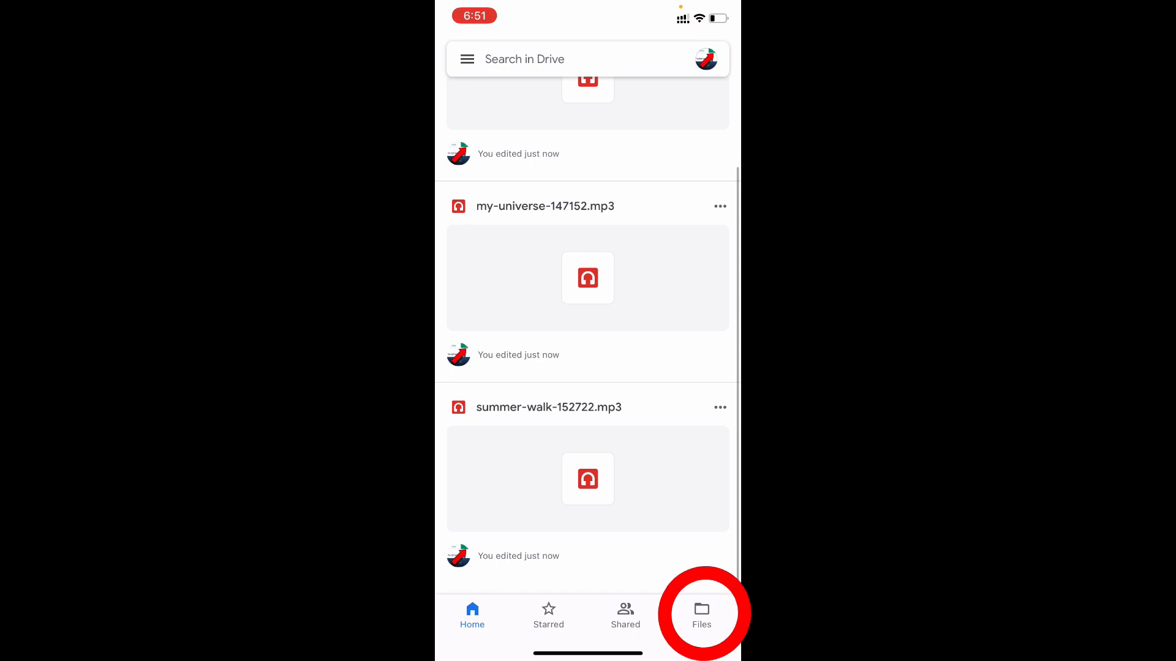
From My Drive's Files, send good-night-160166.mp3 via Save to Files into On My iPhone
click(700, 615)
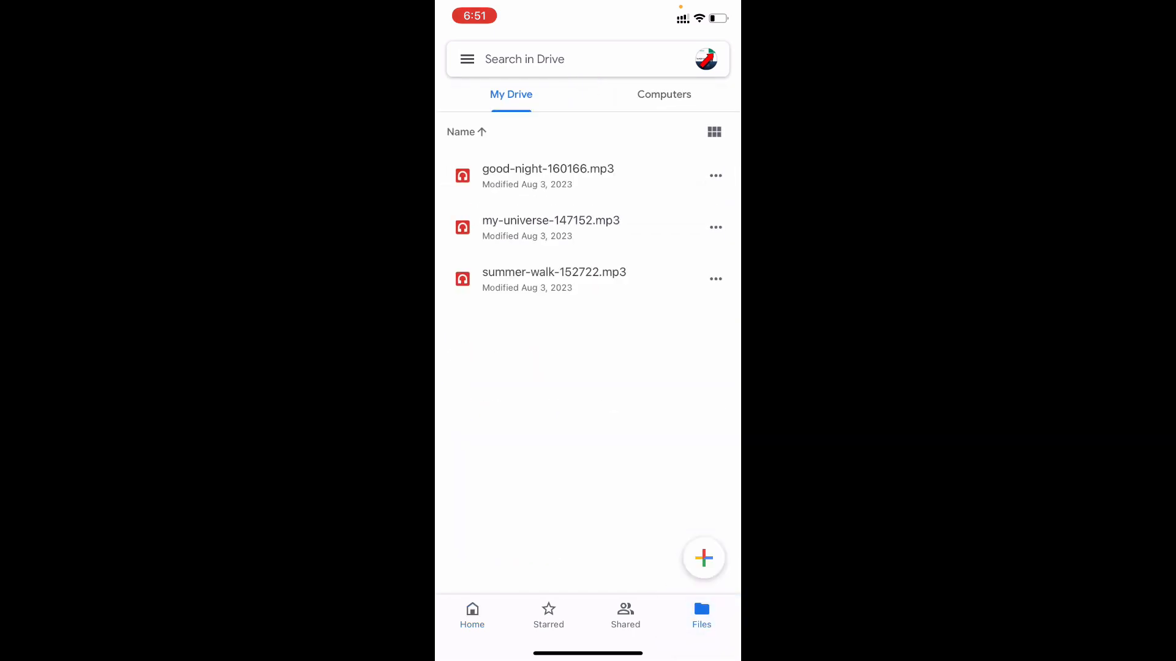
click(714, 175)
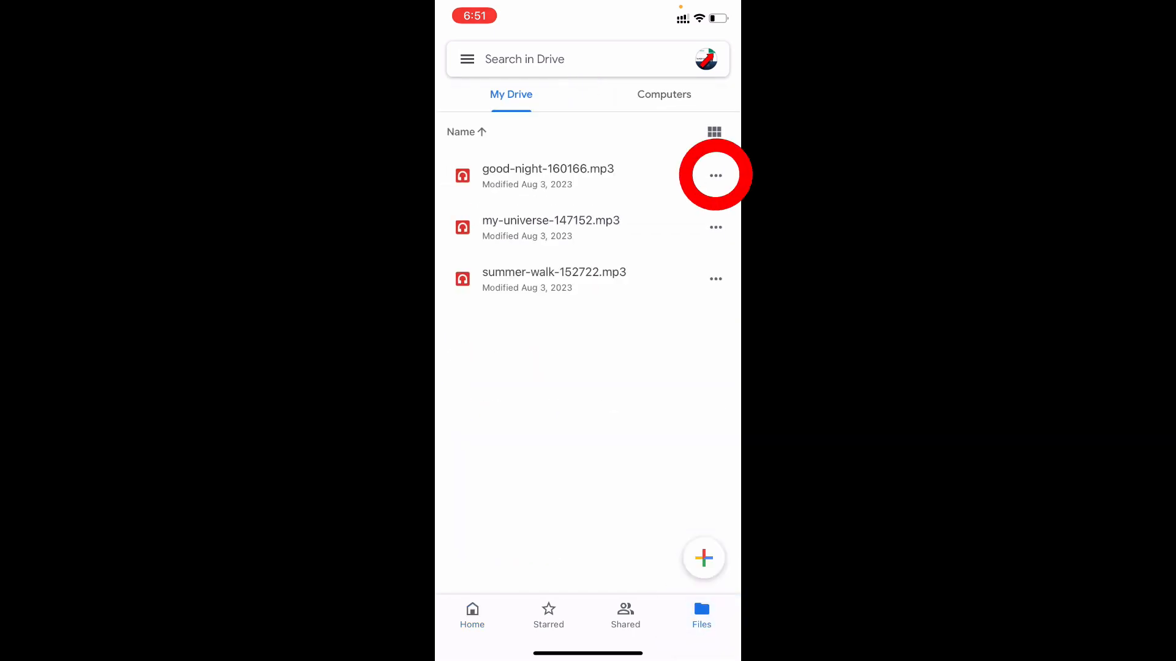
click(714, 175)
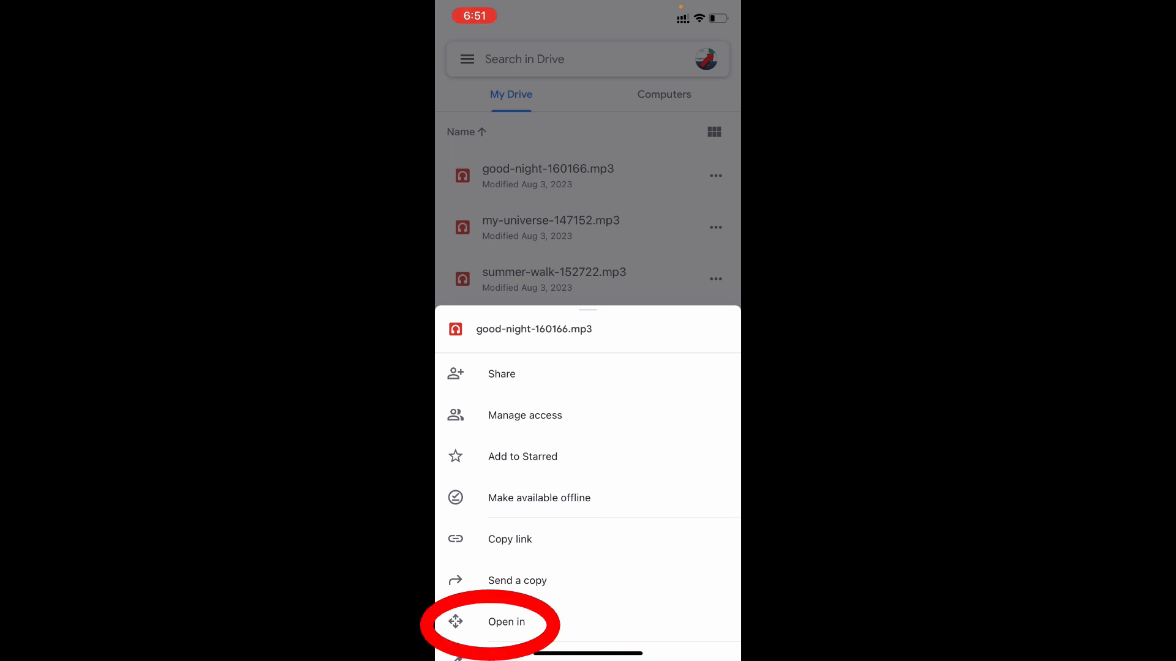
click(506, 622)
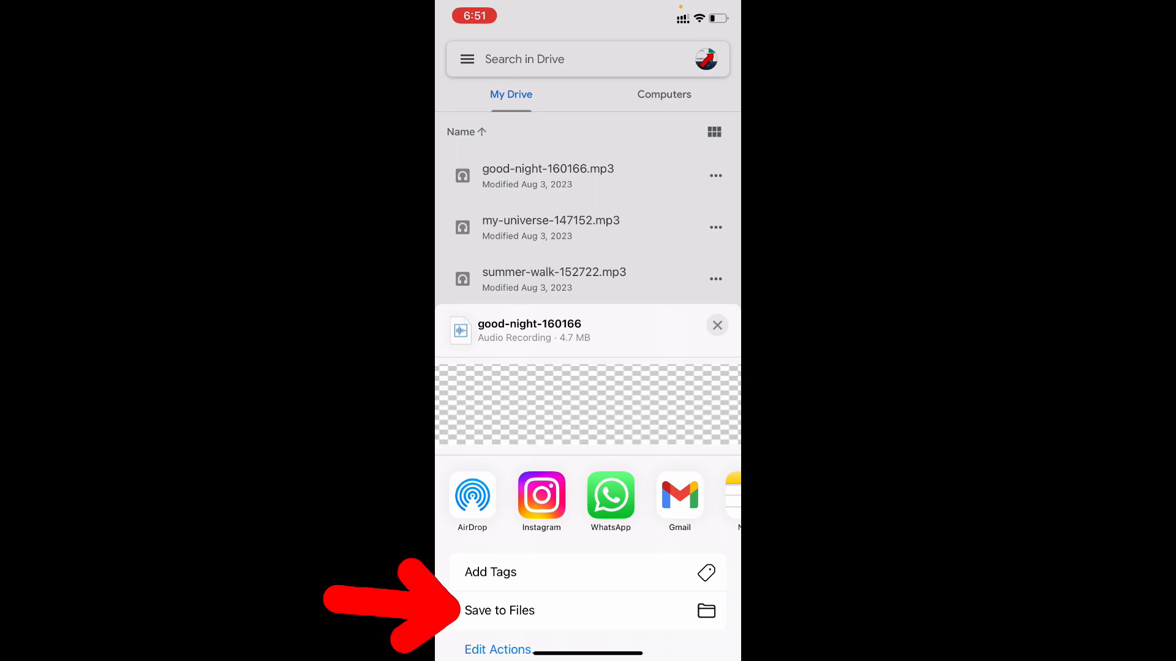
click(500, 610)
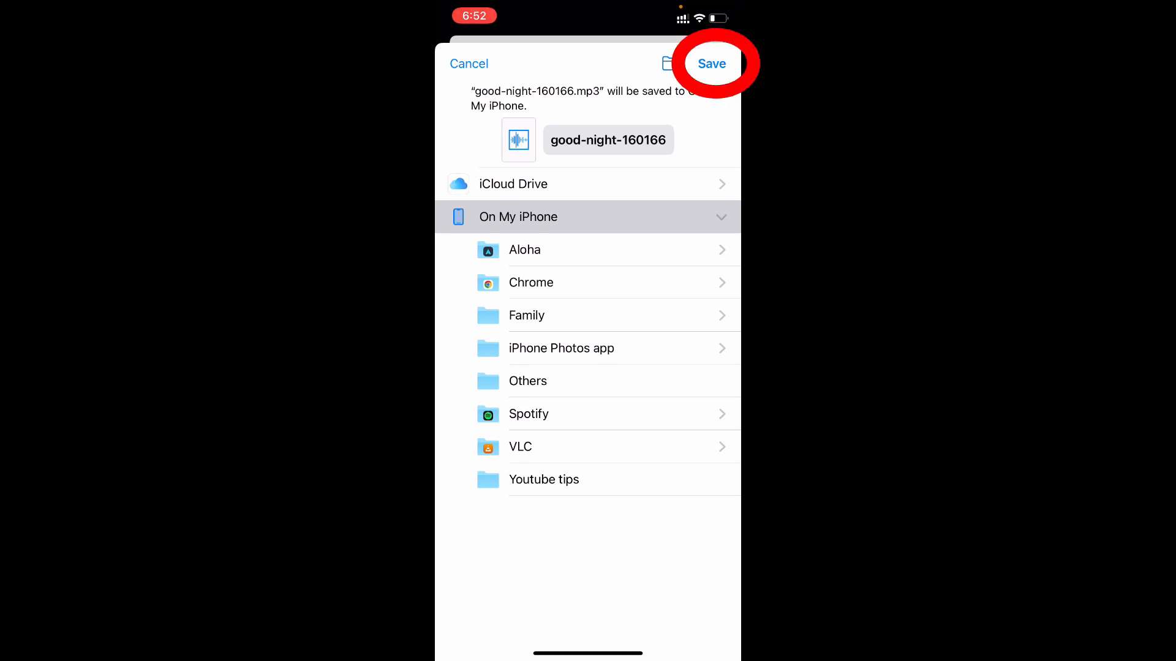
click(710, 63)
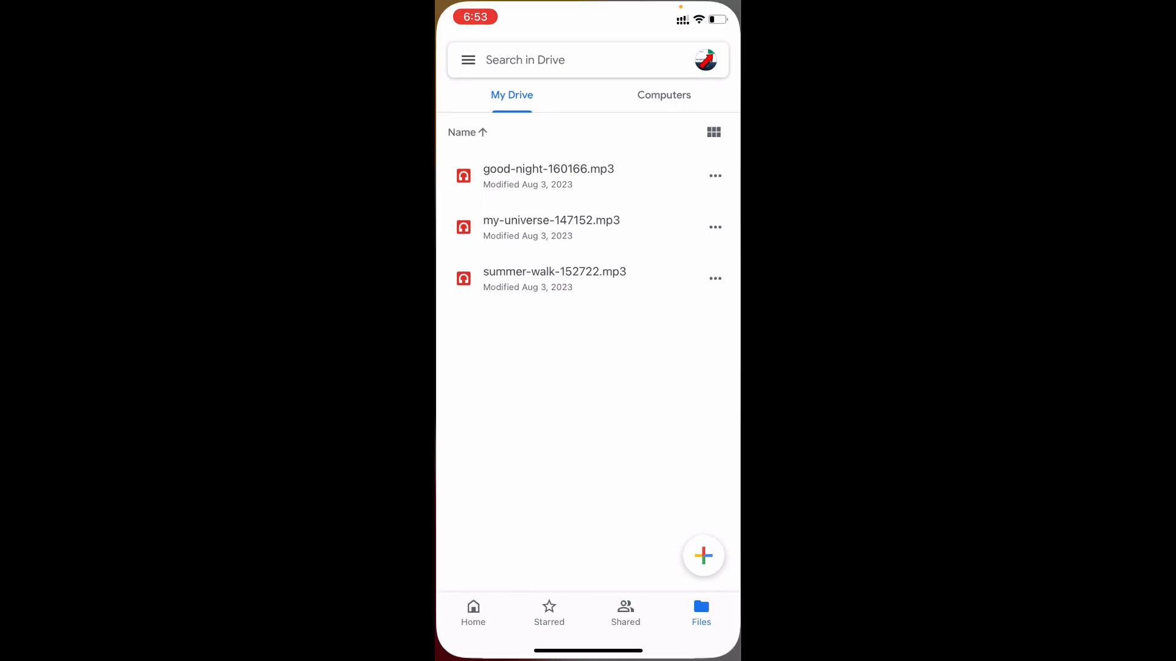
Return Home, open Files and browse the On My iPhone folder
key(home)
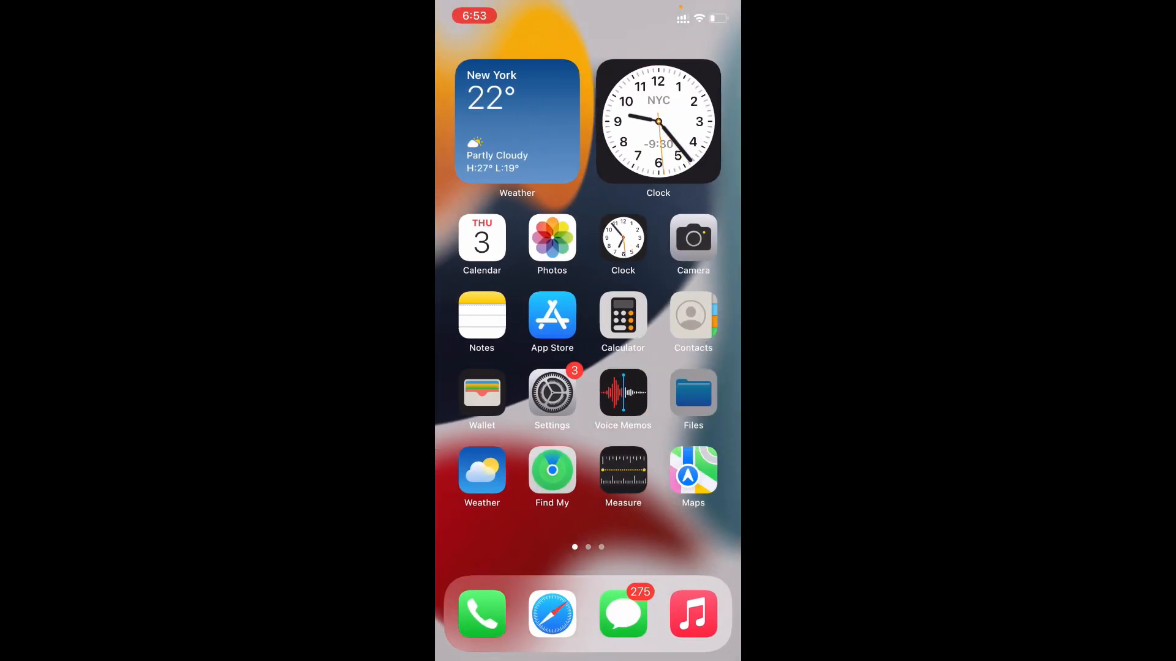
click(692, 395)
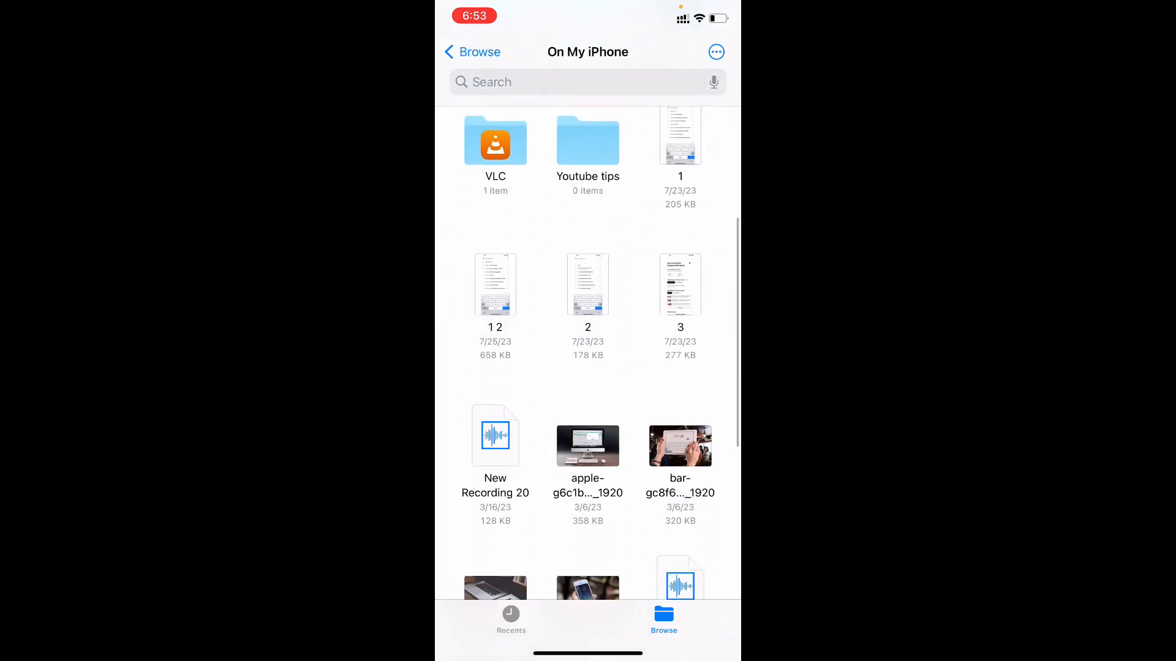
scroll(down, 3)
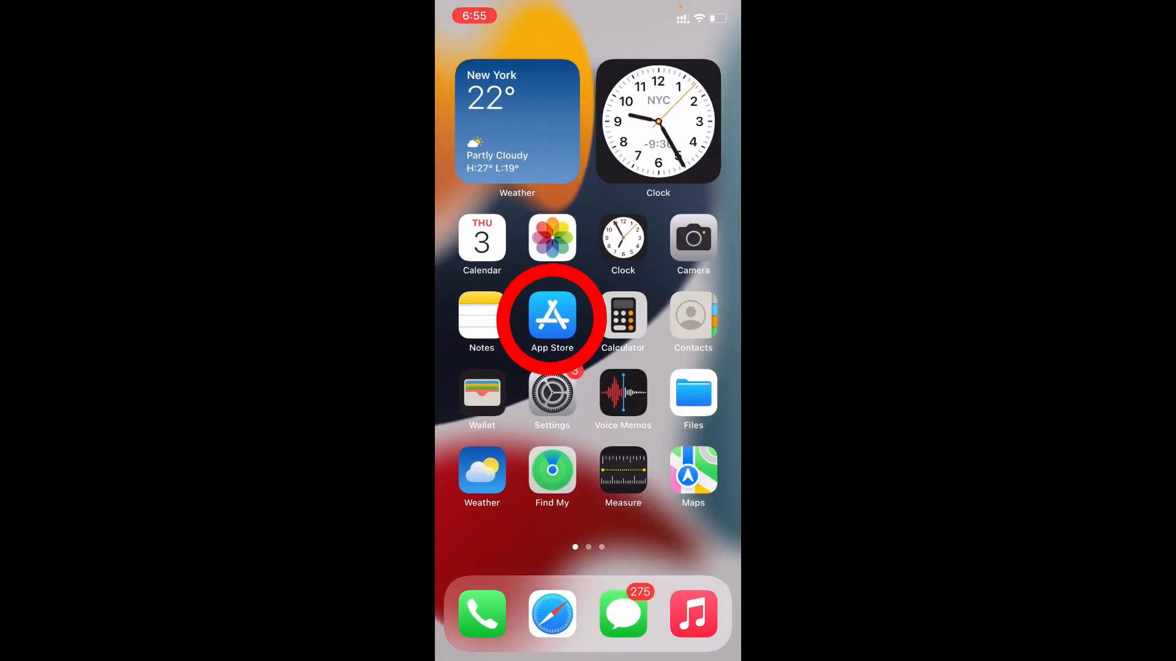
Search the App Store for Spotify and launch it from its store page
click(551, 319)
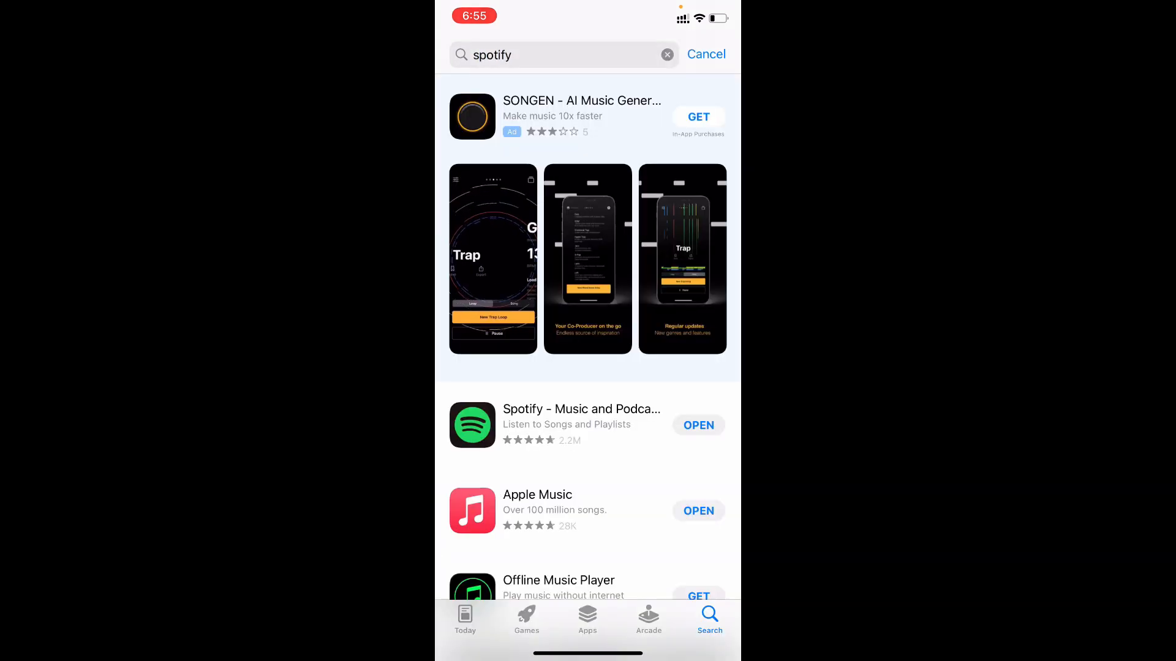
click(580, 409)
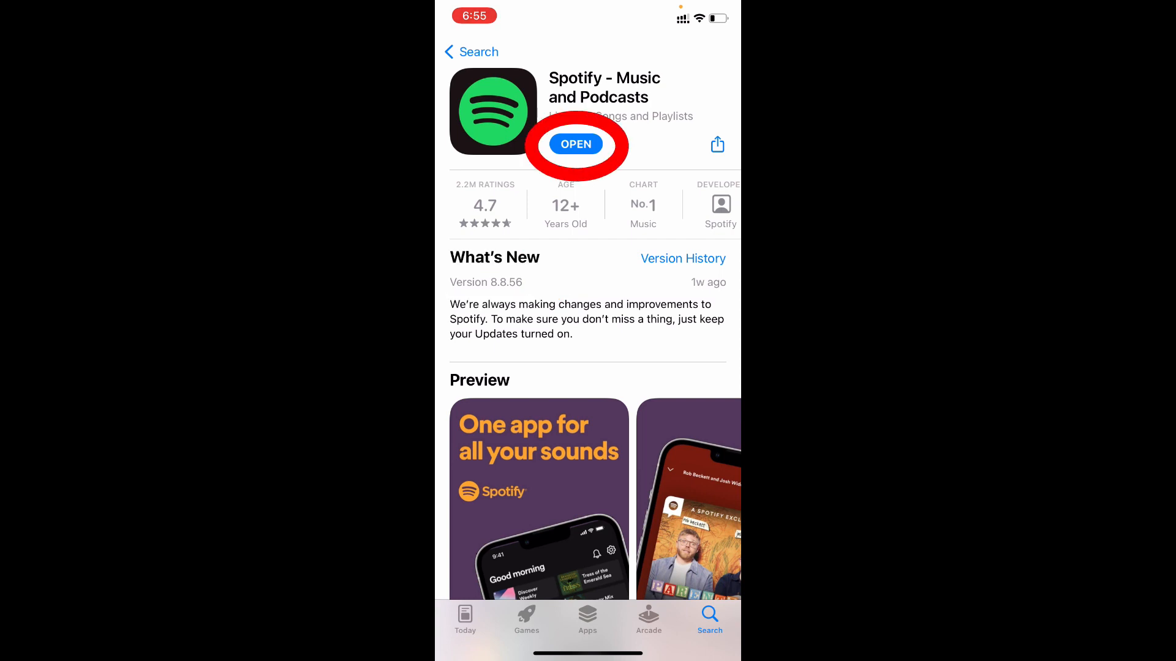
click(575, 144)
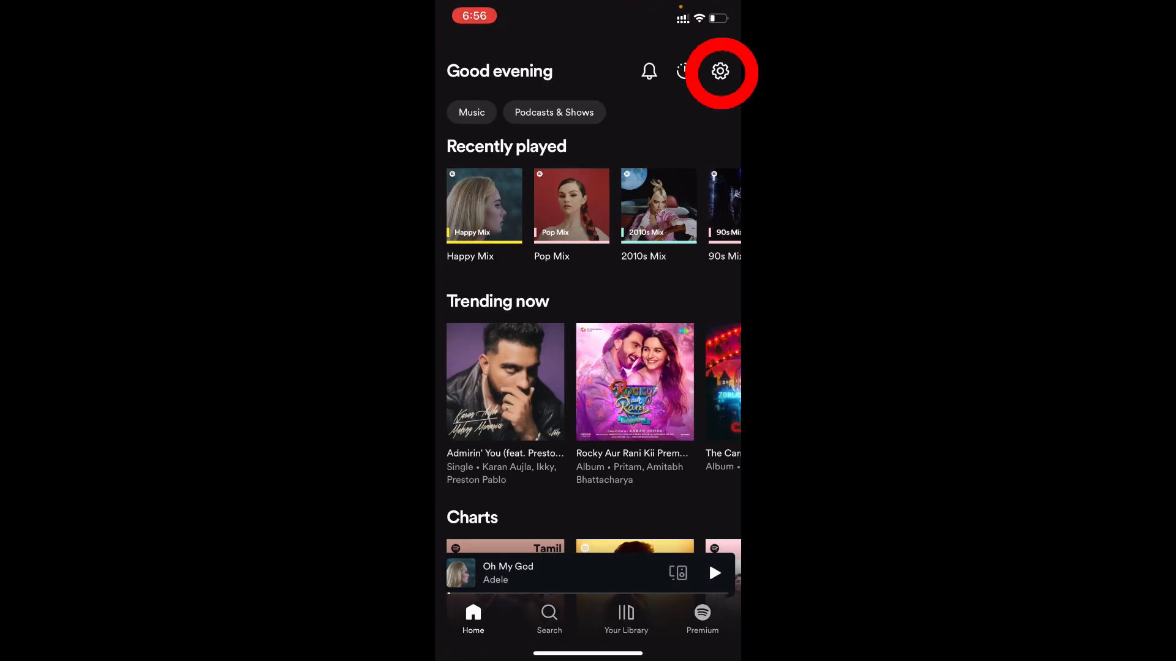
Open Spotify's Settings from the gear icon and scroll through the list
click(721, 71)
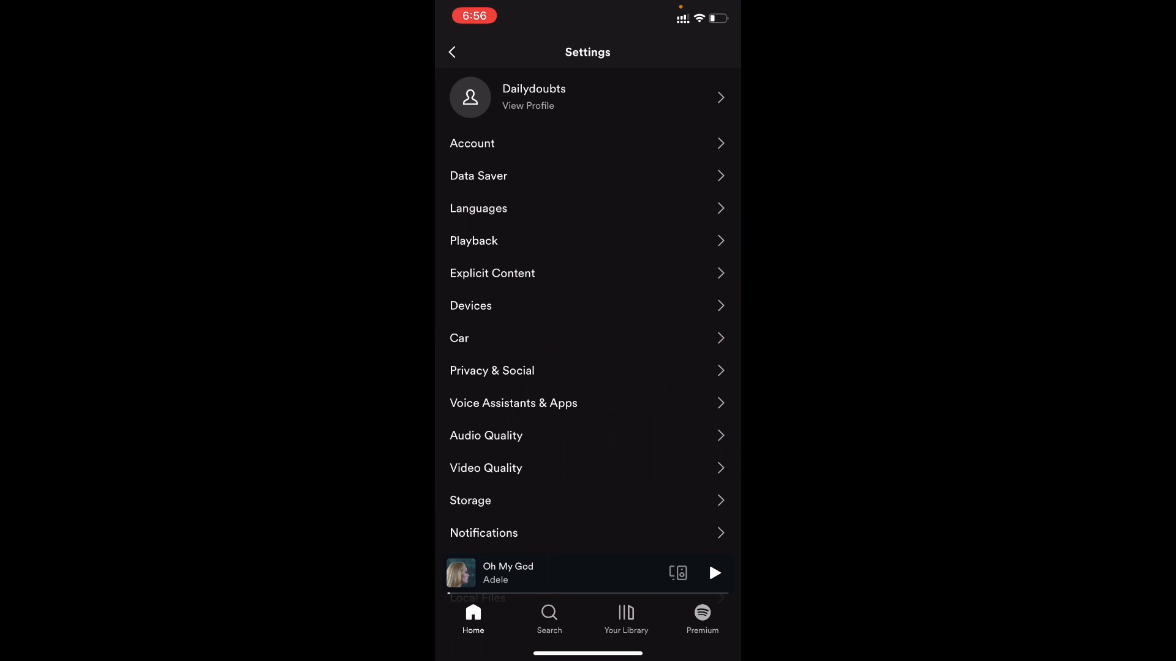
scroll(down, 3)
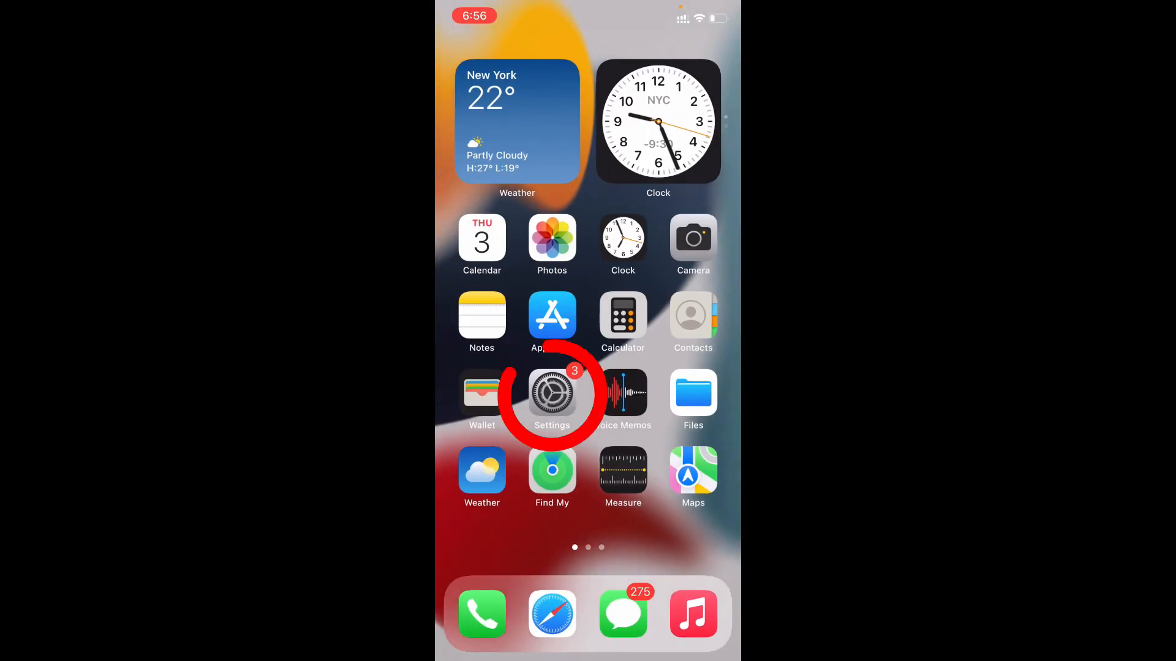
In iPhone Settings, switch on Local Network access on Spotify's page
click(551, 393)
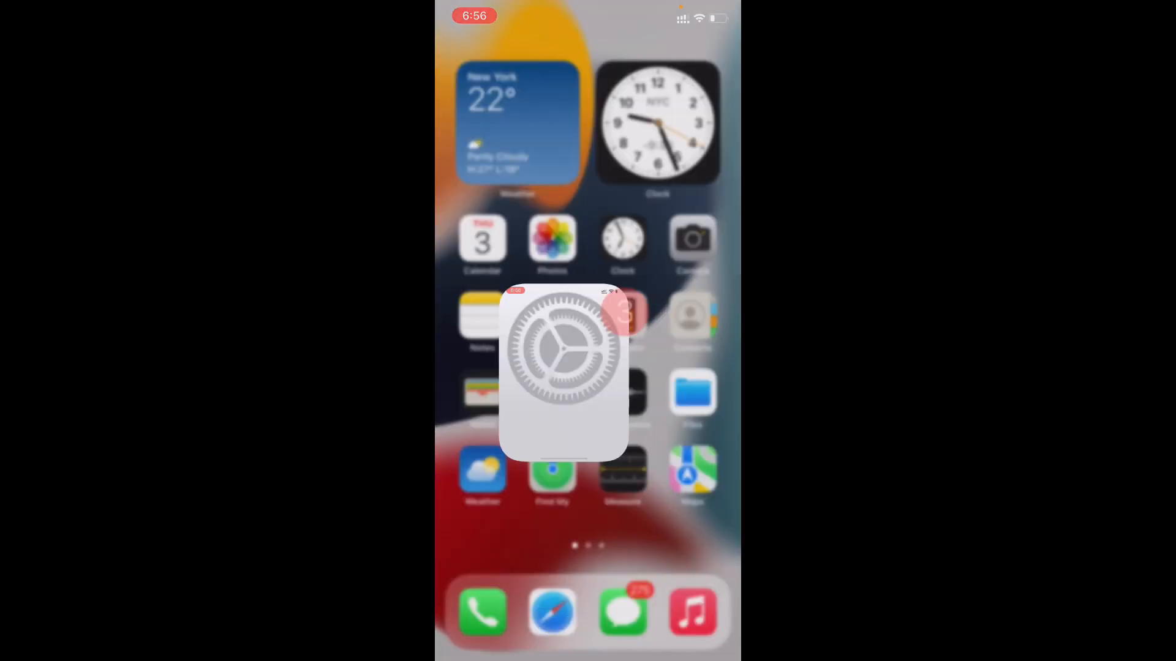
click(564, 347)
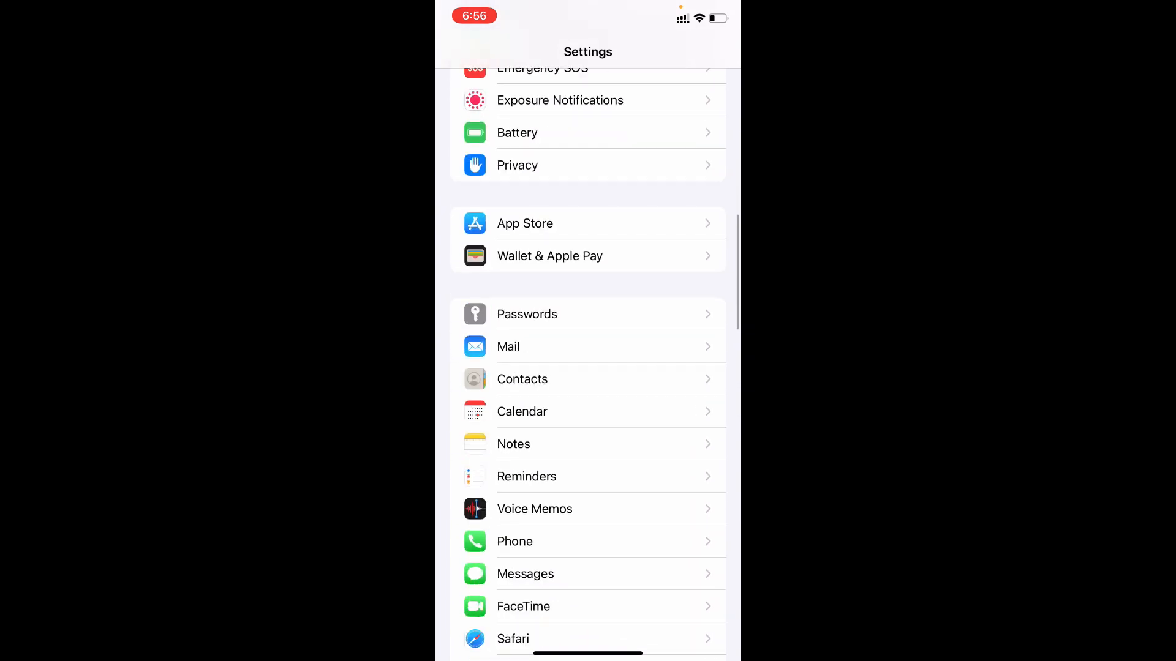
scroll(down, 3)
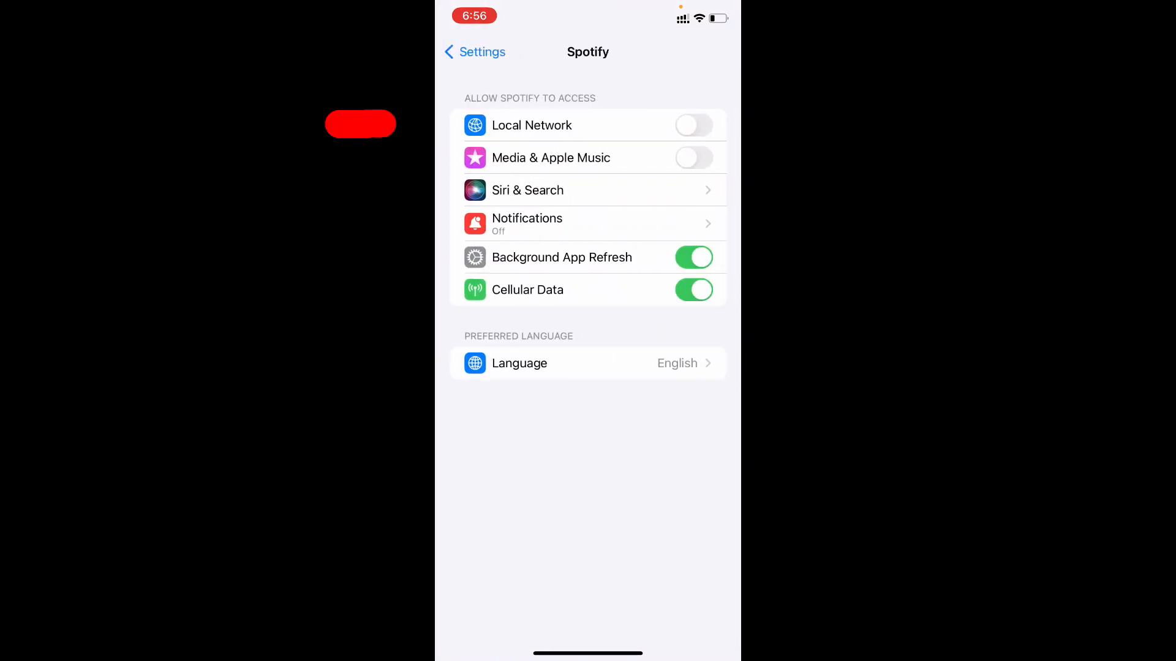
click(693, 125)
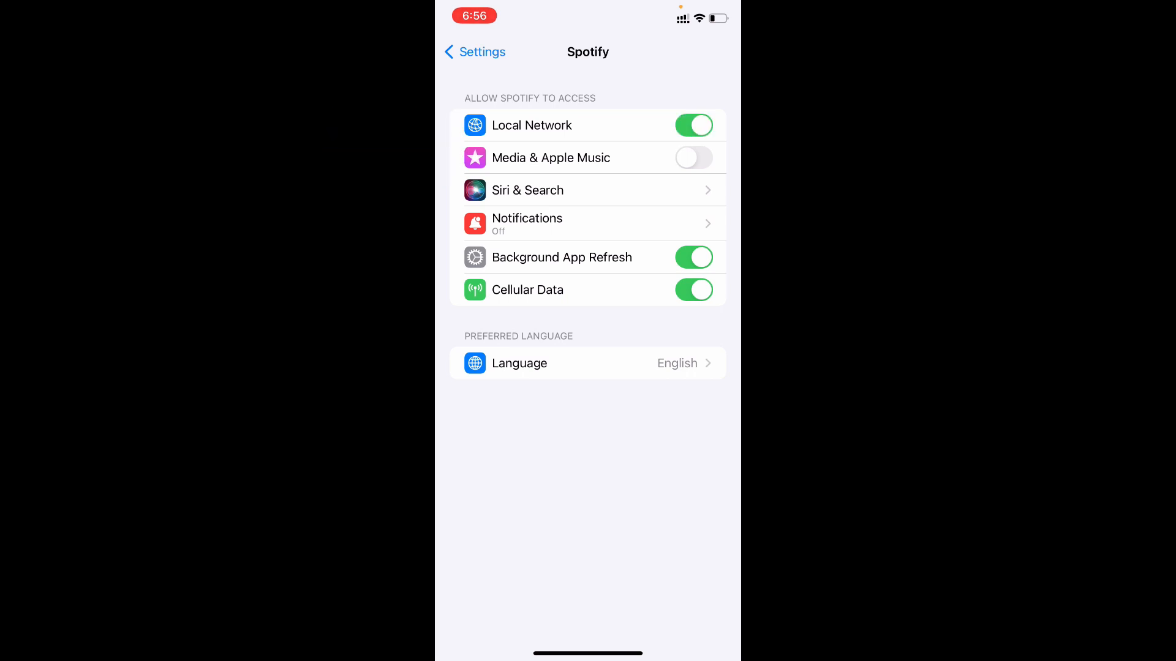
click(693, 158)
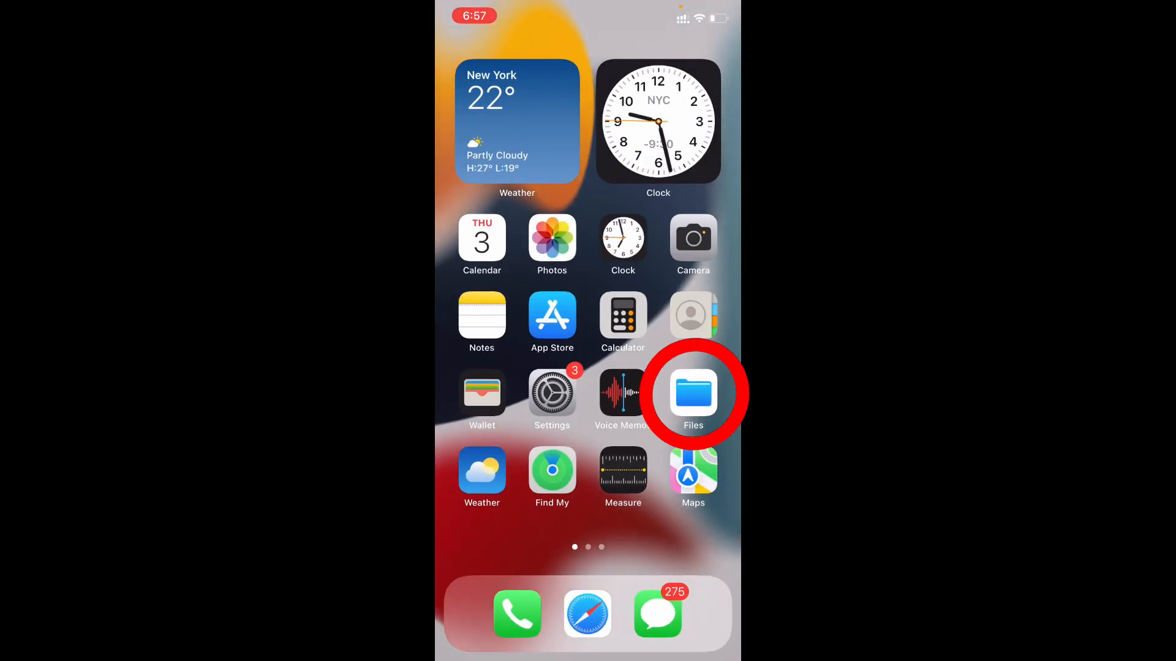
In Files, browse On My iPhone and select good-night, my-universe and summer-walk
click(693, 393)
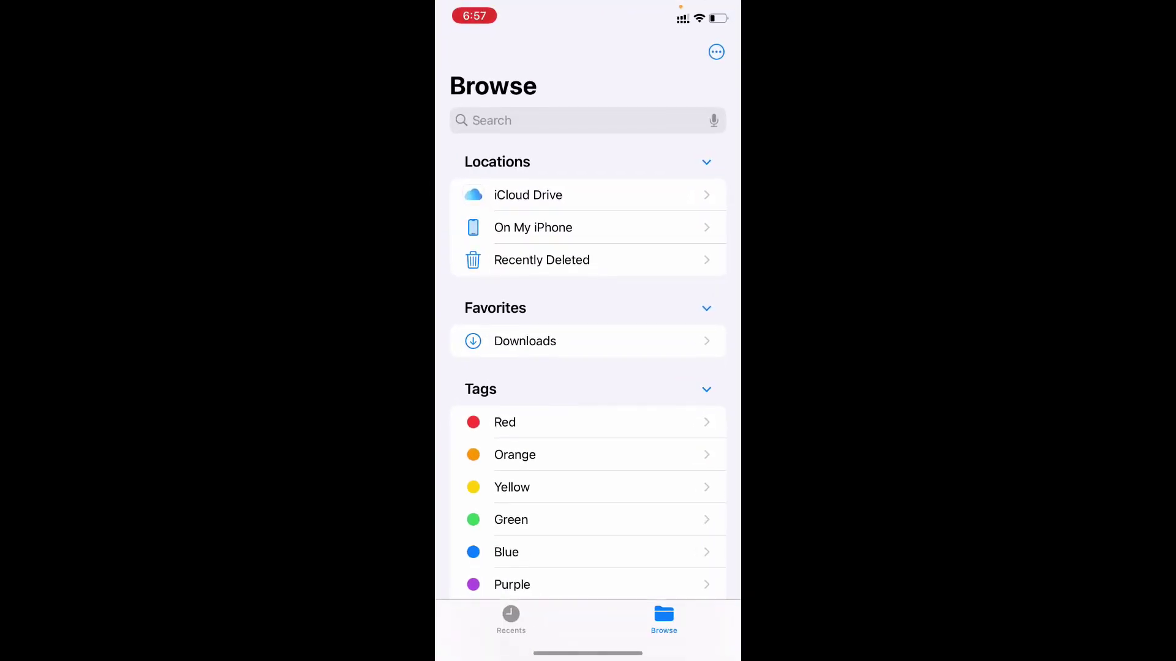
click(587, 228)
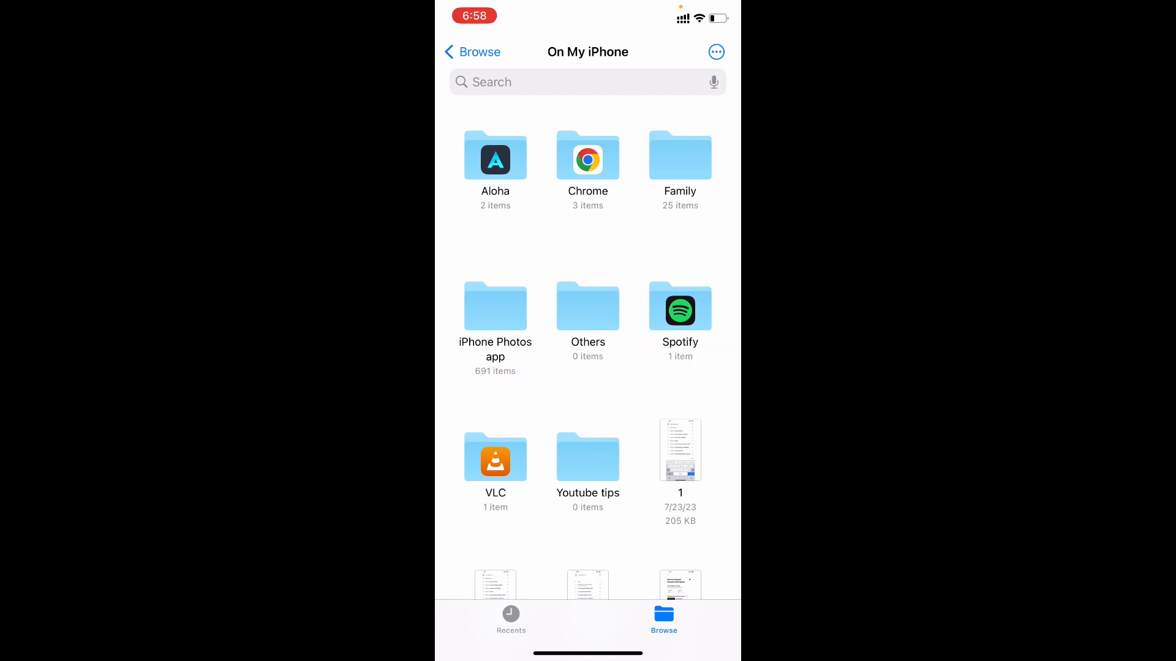
scroll(down, 3)
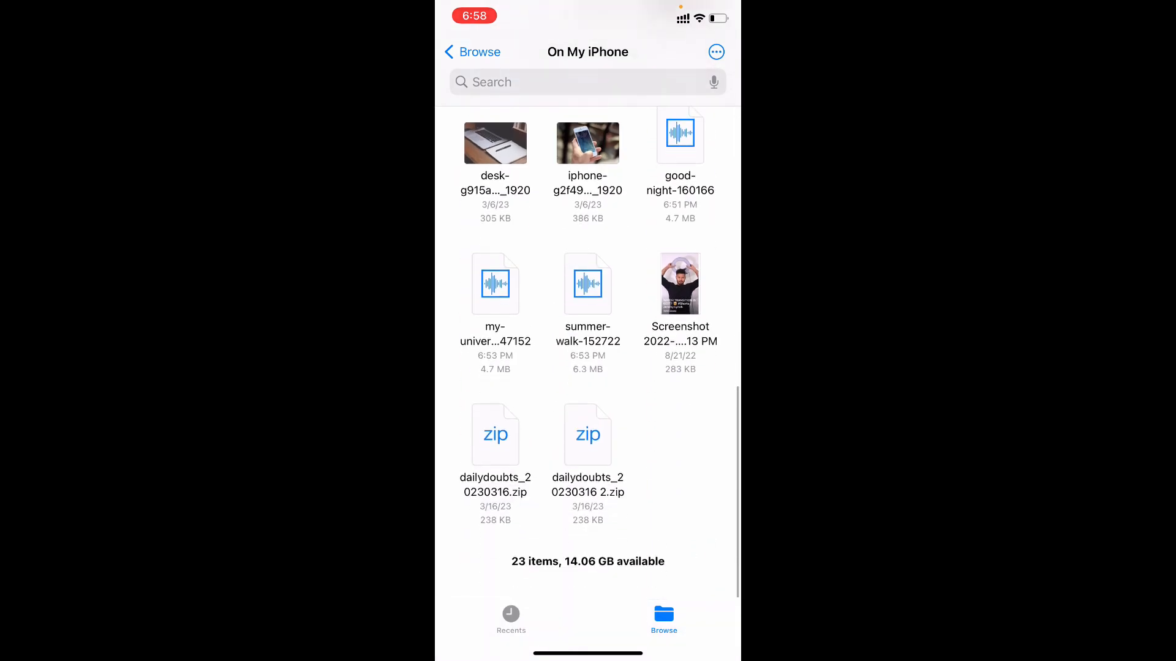
click(714, 52)
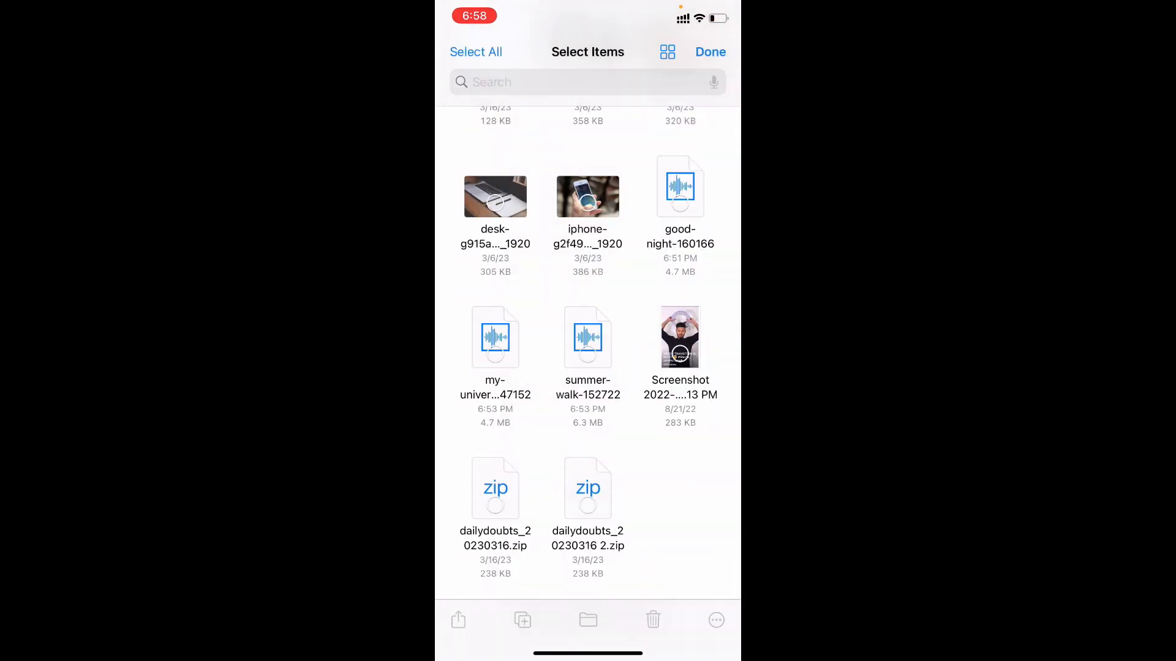
click(586, 620)
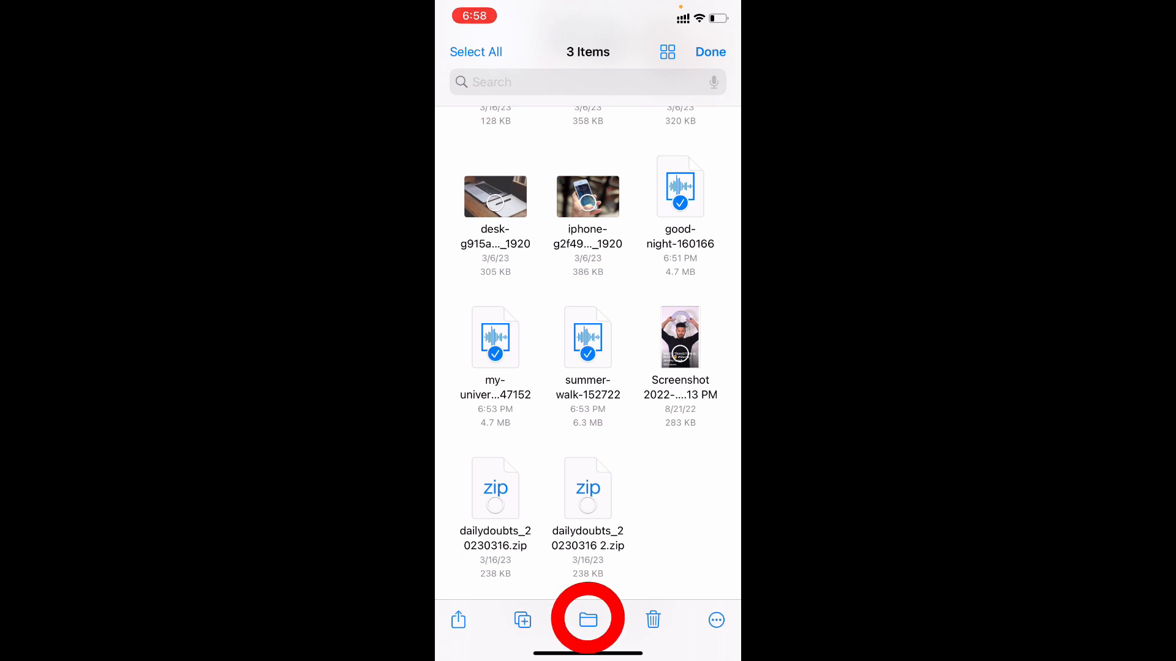
Move the three selected MP3s into the Spotify folder
click(588, 618)
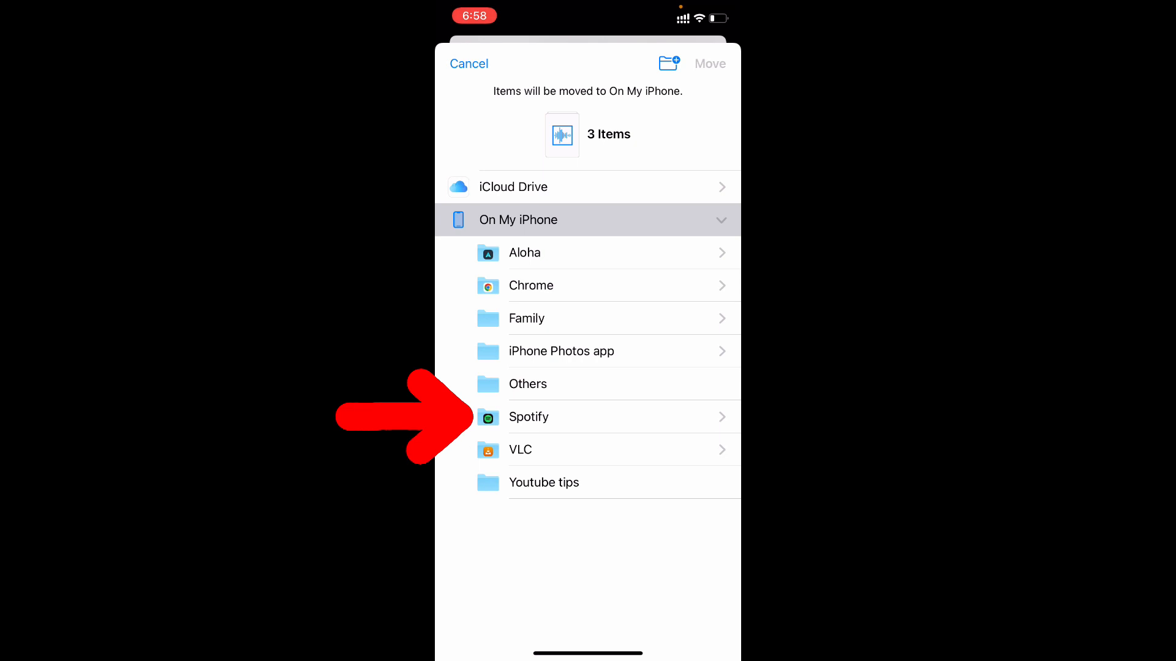
click(529, 416)
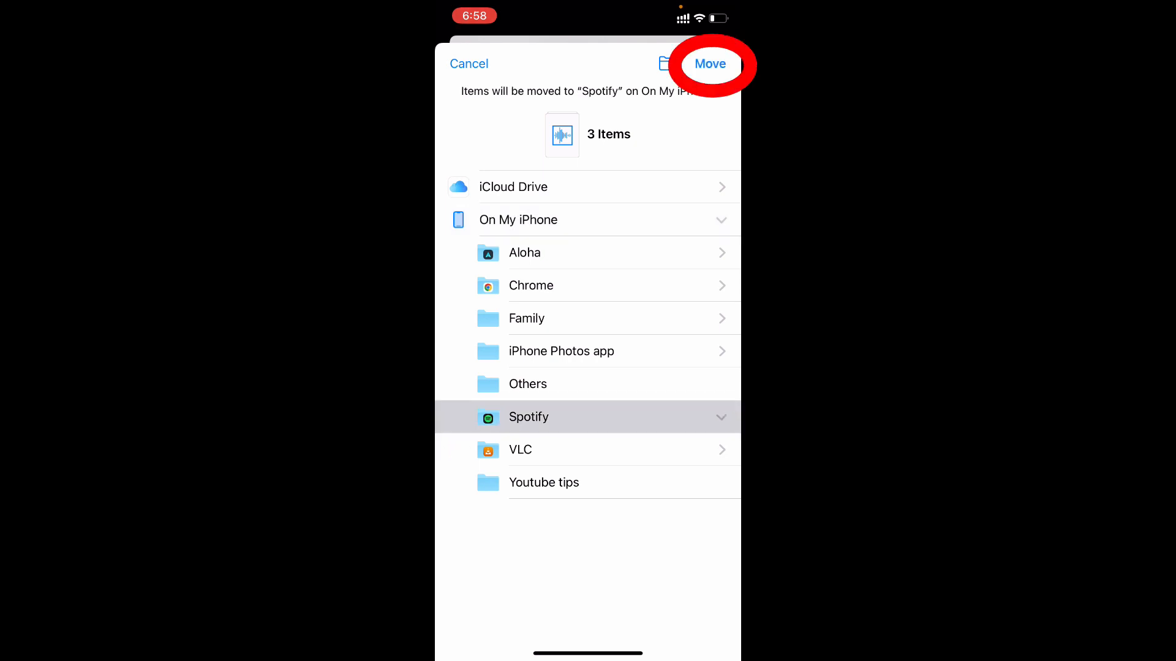
click(709, 64)
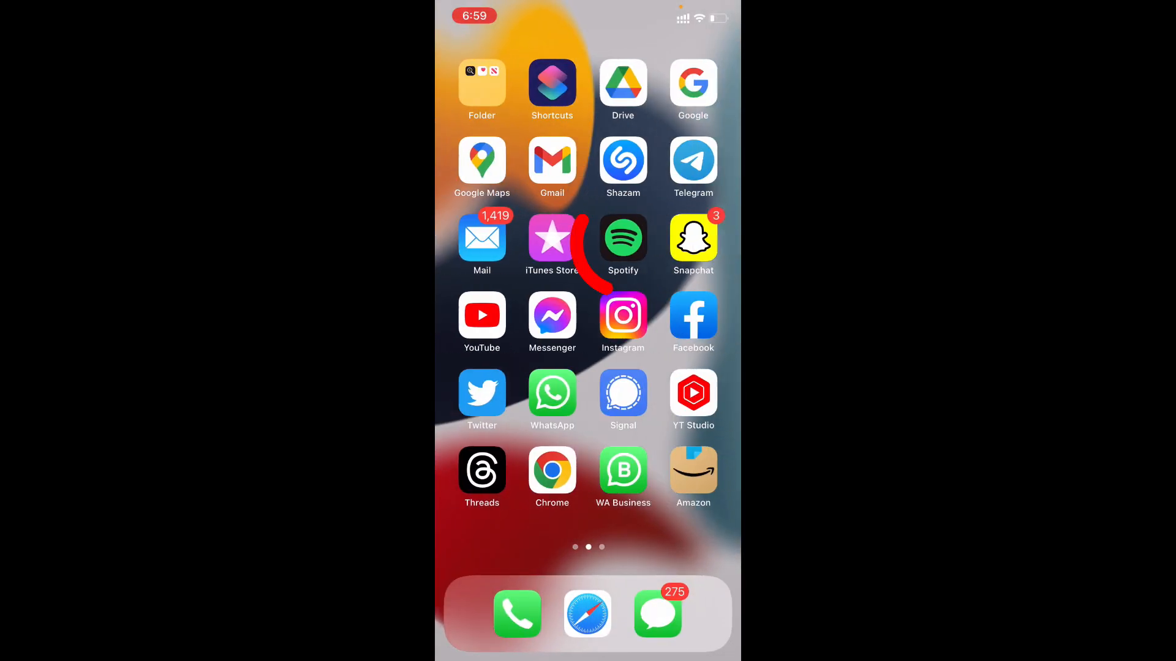
In Spotify's Your Library, open Local Files and play good-night-160166
click(623, 240)
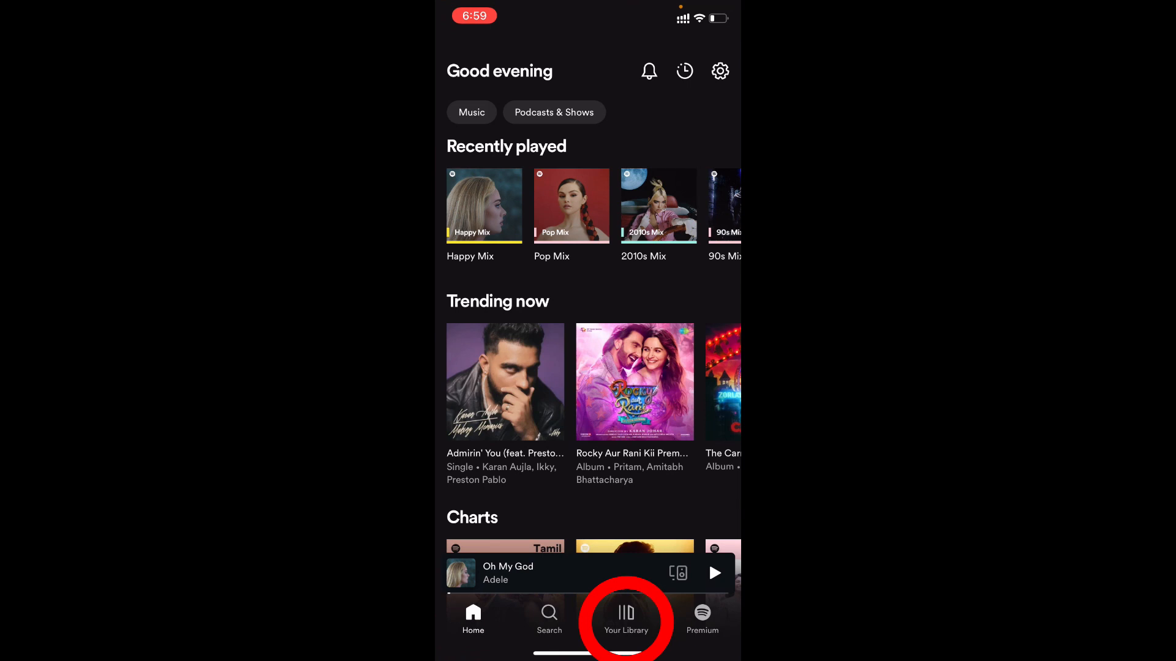
click(625, 617)
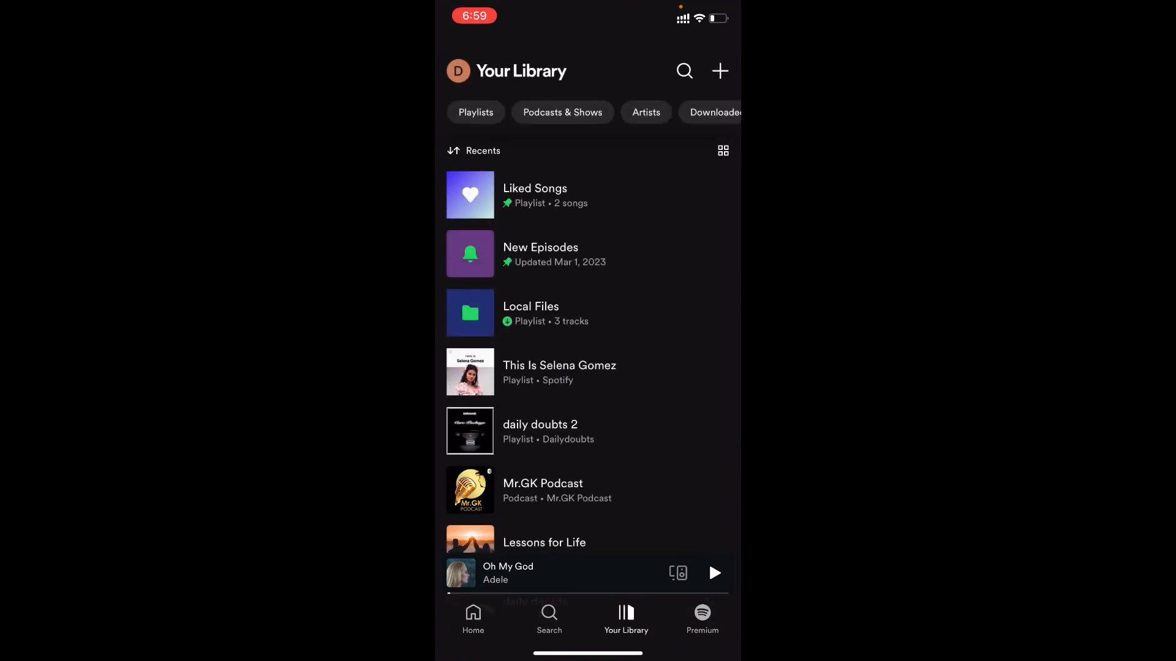
click(586, 312)
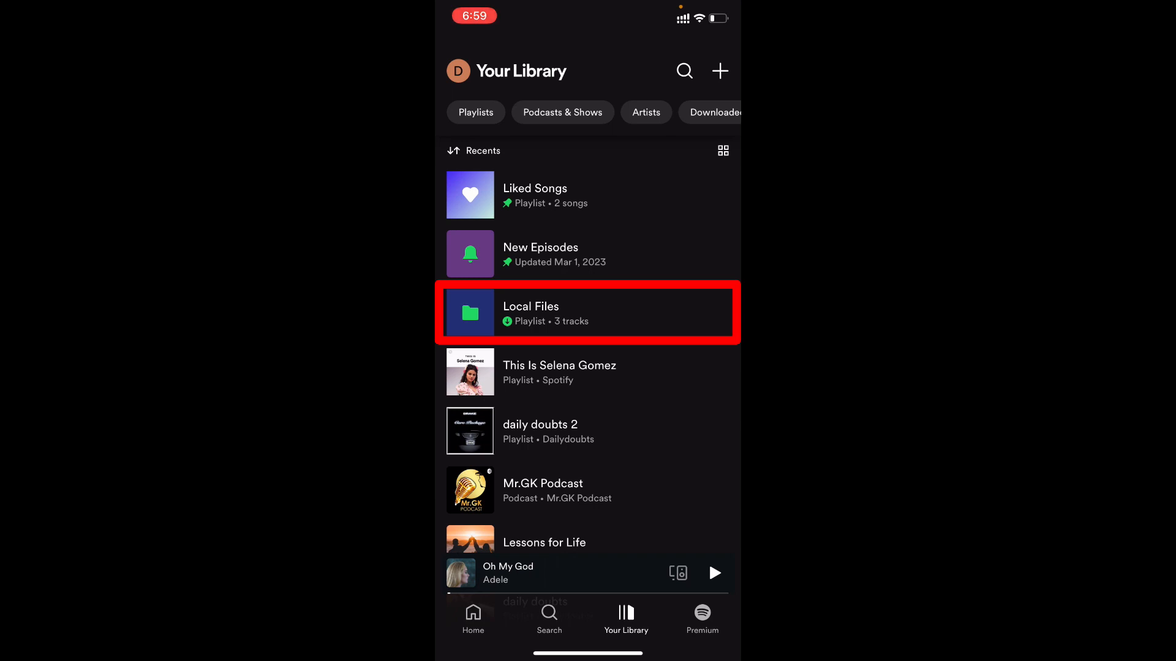
click(589, 312)
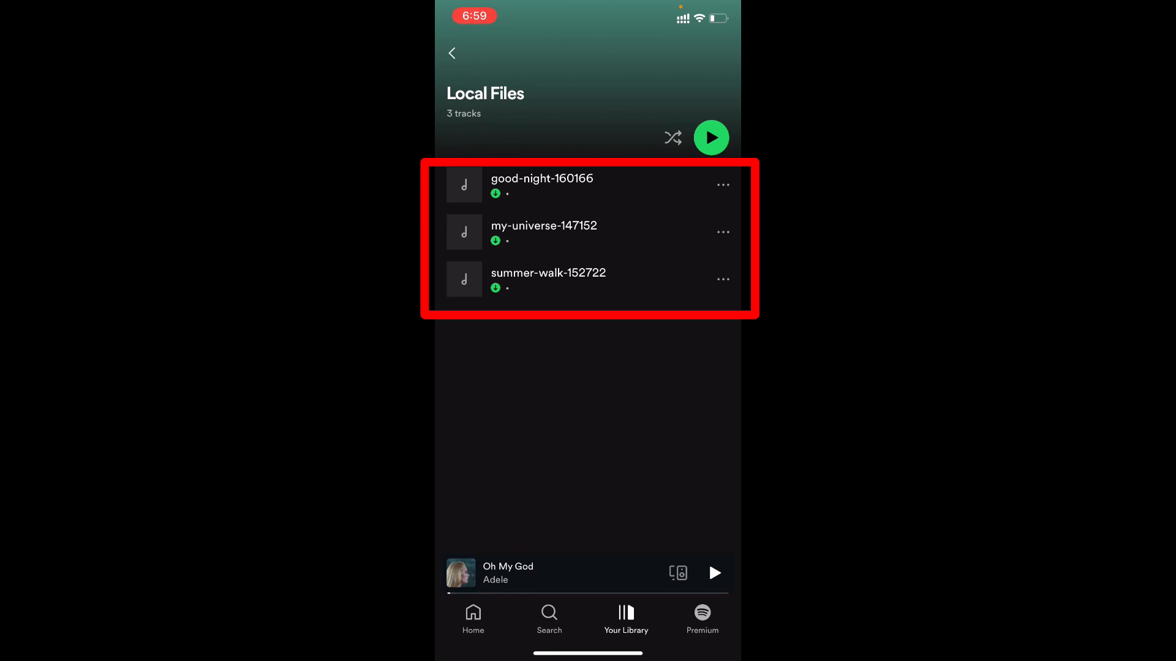
click(540, 179)
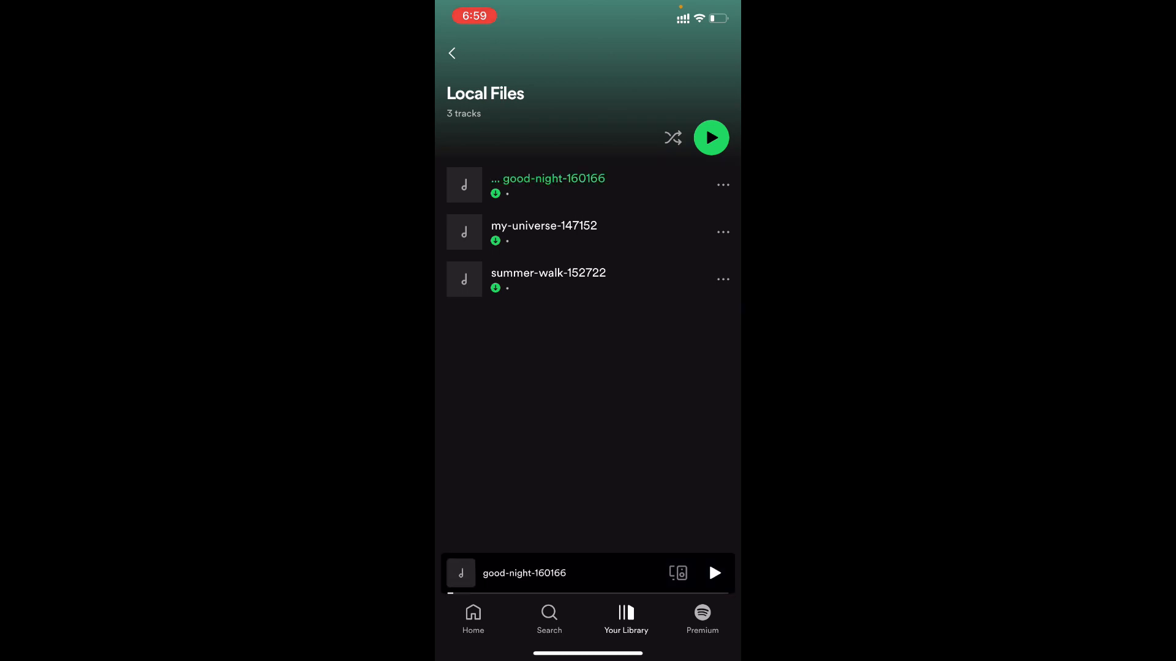